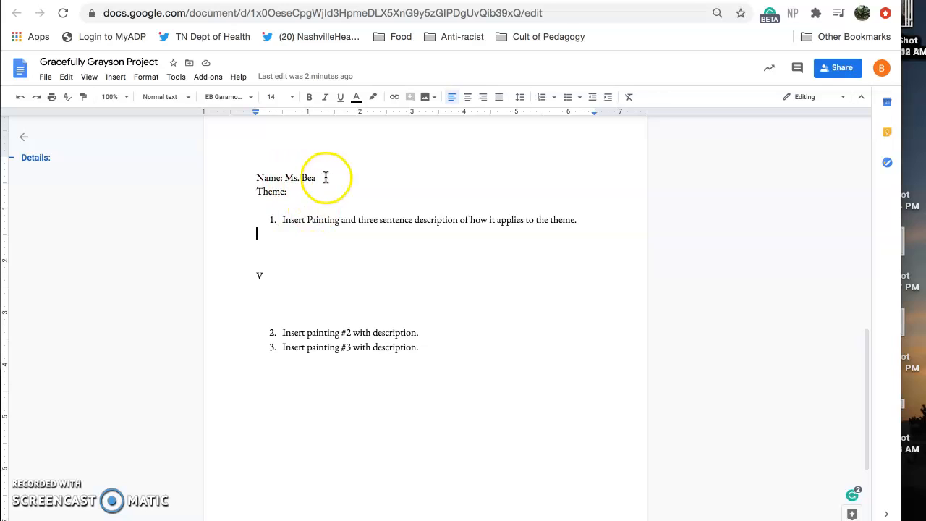
Complete the theme line to read 'Self-discovery' after the name Ms. Bea
click(289, 191)
text( Self)
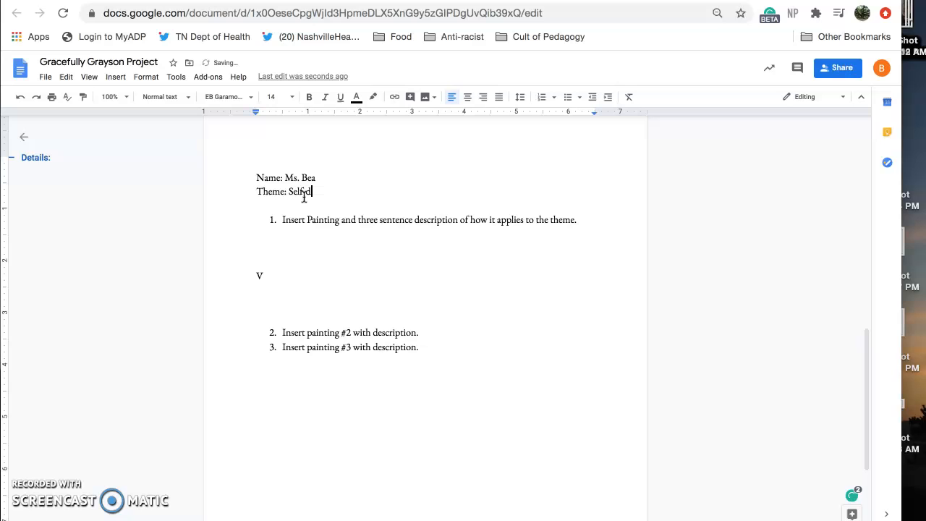
text(discovery)
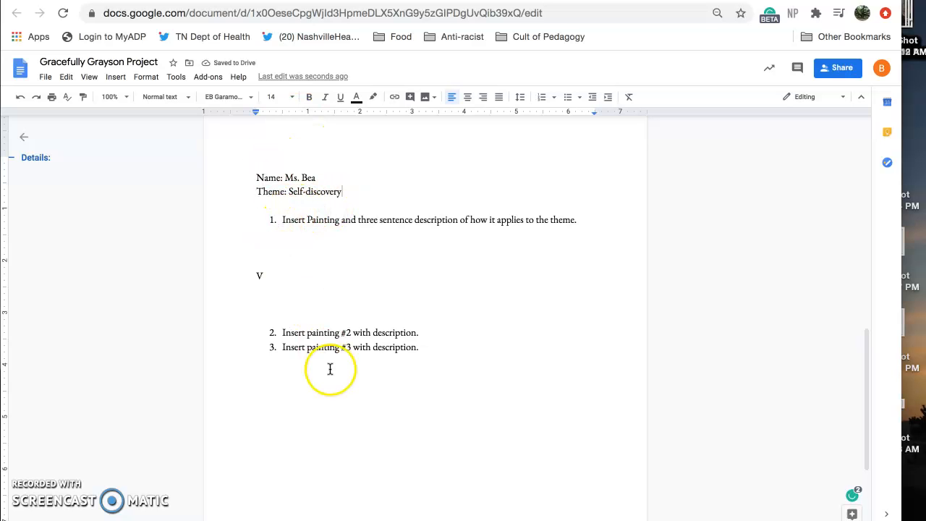
scroll(up, 3)
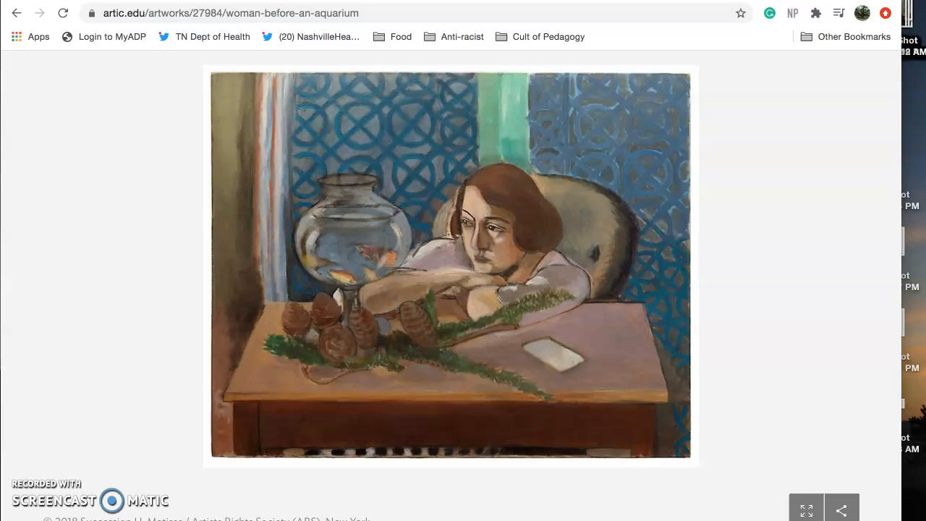
mouse_move(134, 59)
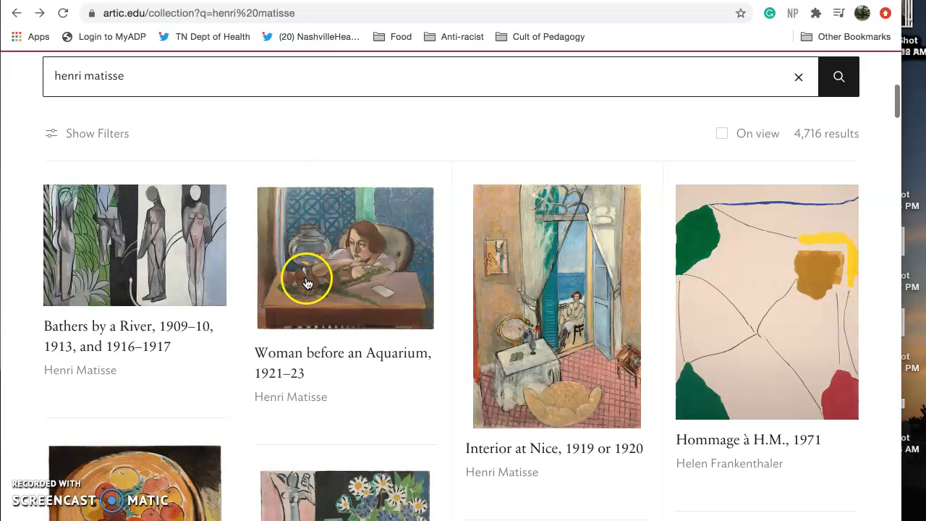
Copy the image of Woman before an Aquarium from its Art Institute of Chicago artwork page
click(344, 258)
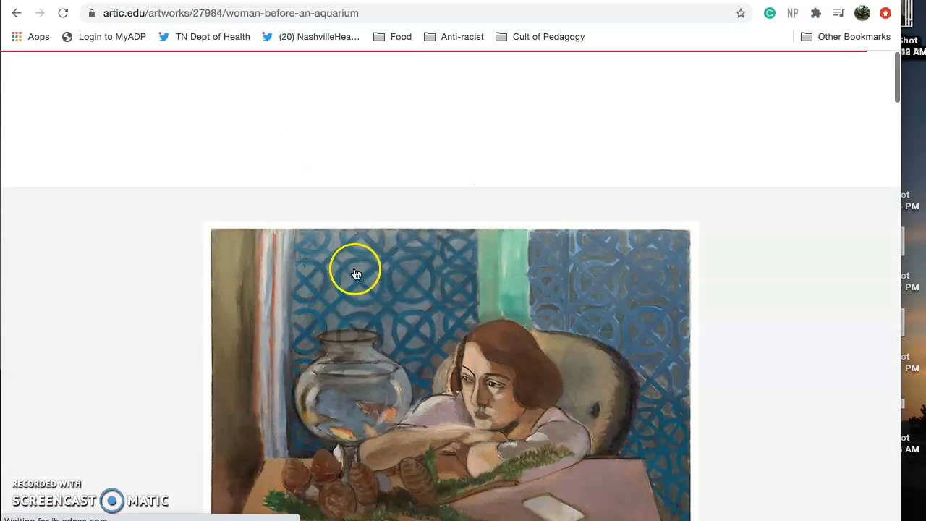
scroll(down, 3)
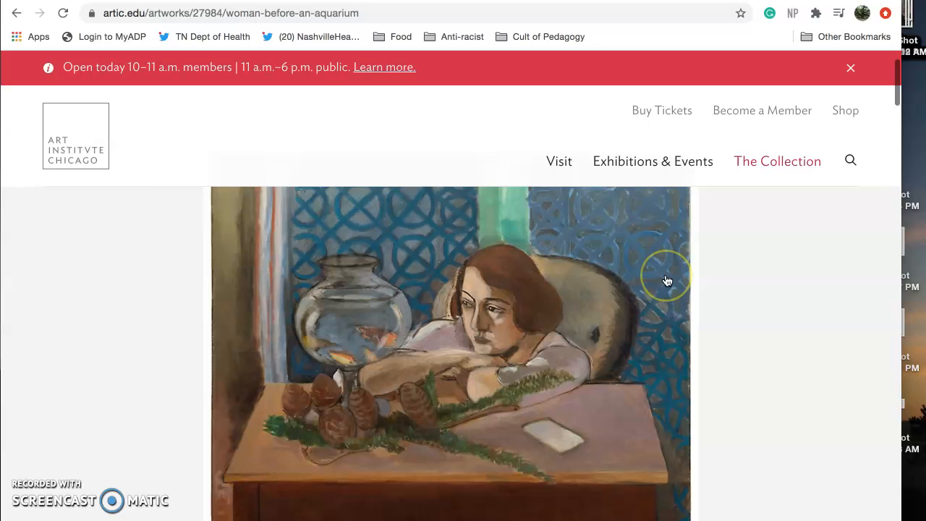
scroll(down, 3)
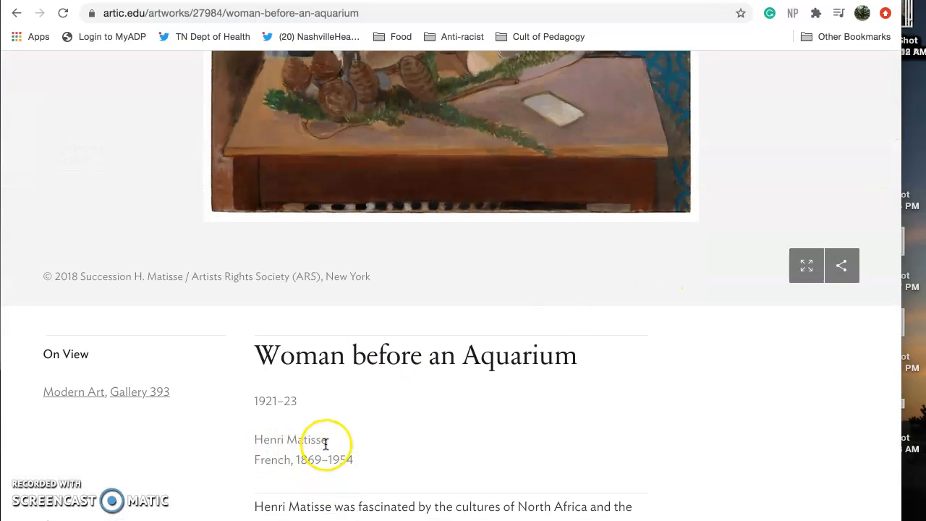
mouse_move(607, 388)
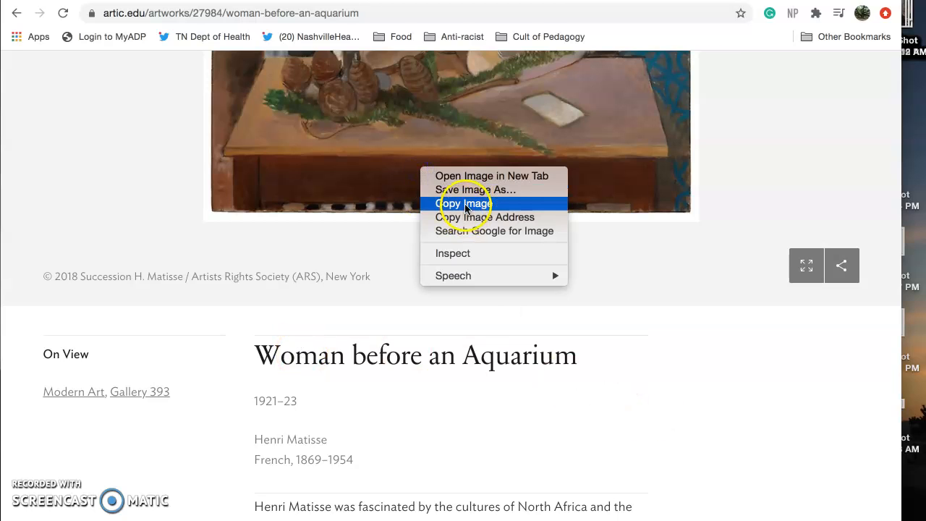
click(463, 203)
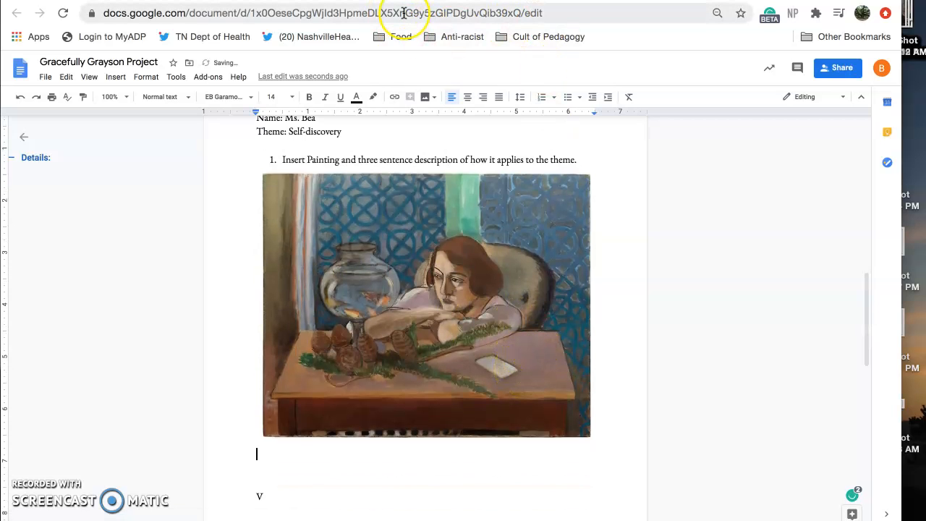
Caption the pasted painting 'Henri Matisse, Woman before an Aquarium'
text(H)
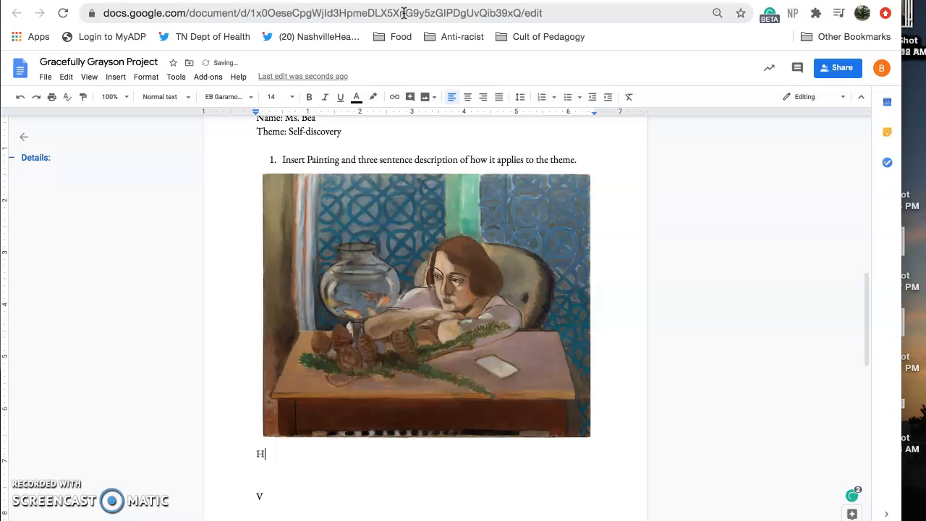
text(enri Matis)
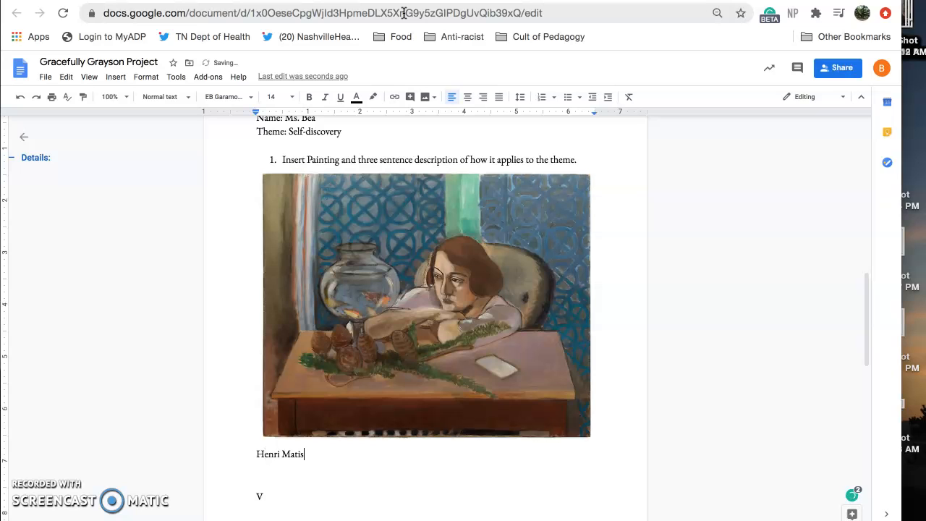
text(se,)
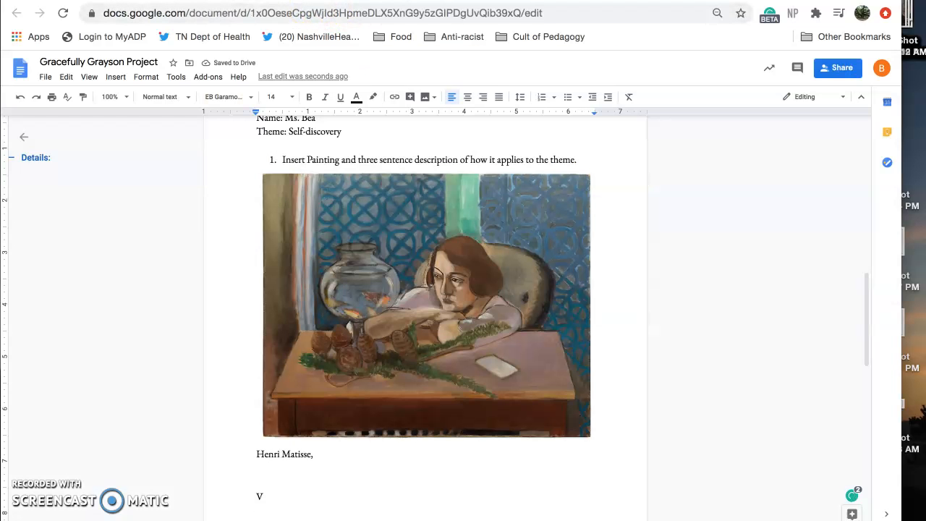
text(Woman before an)
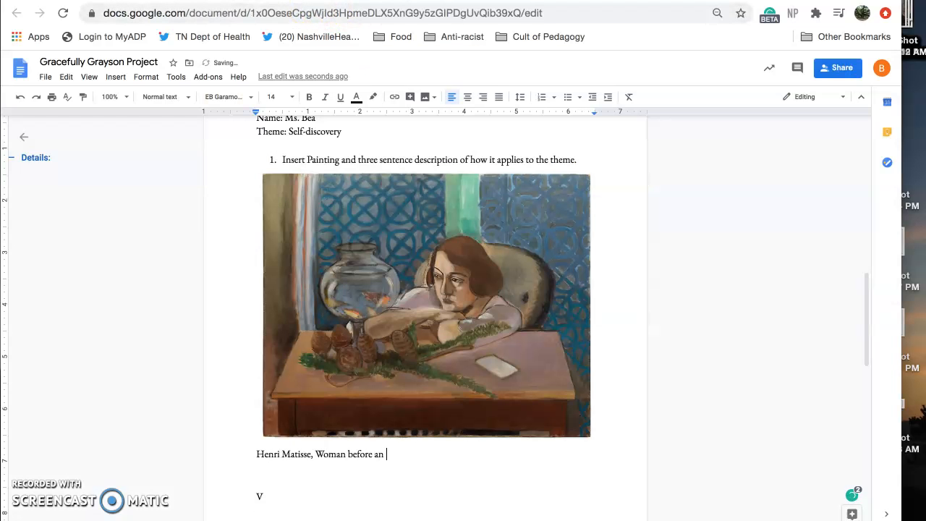
text(Aquariam)
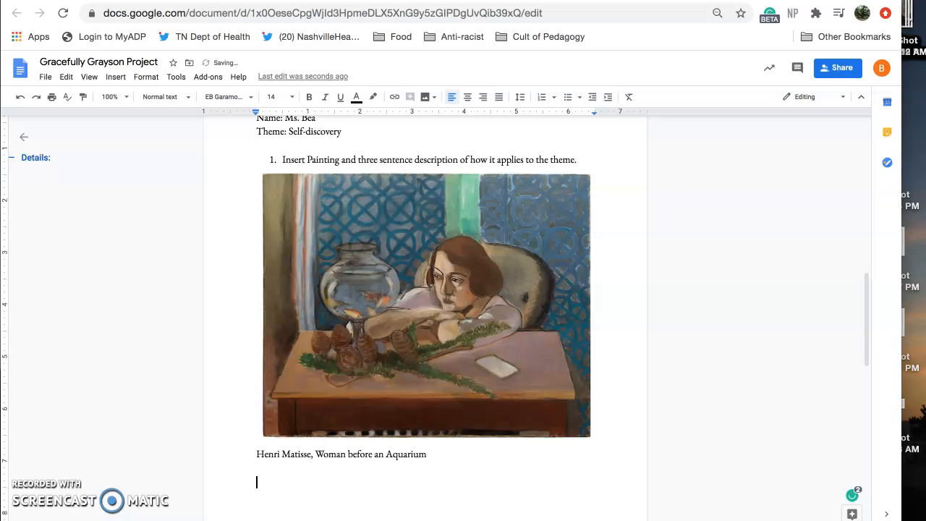
scroll(up, 3)
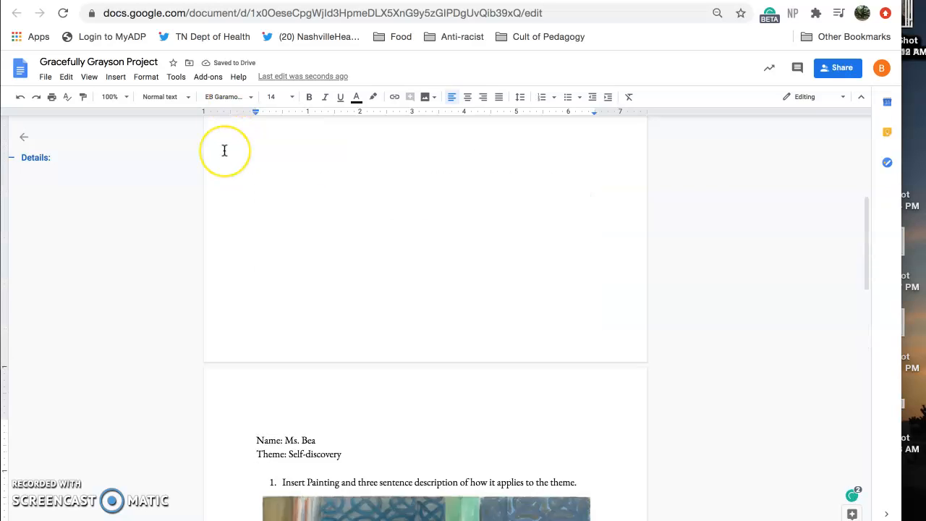
scroll(up, 3)
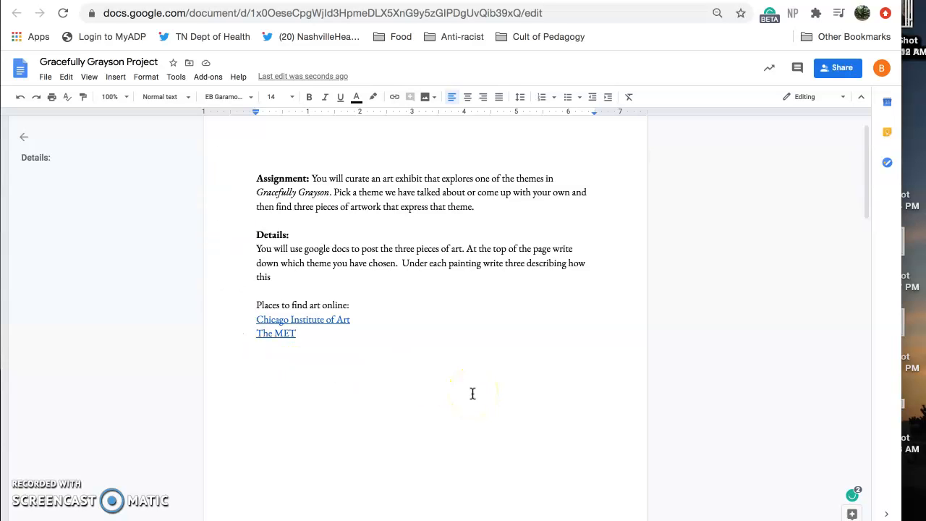
scroll(down, 3)
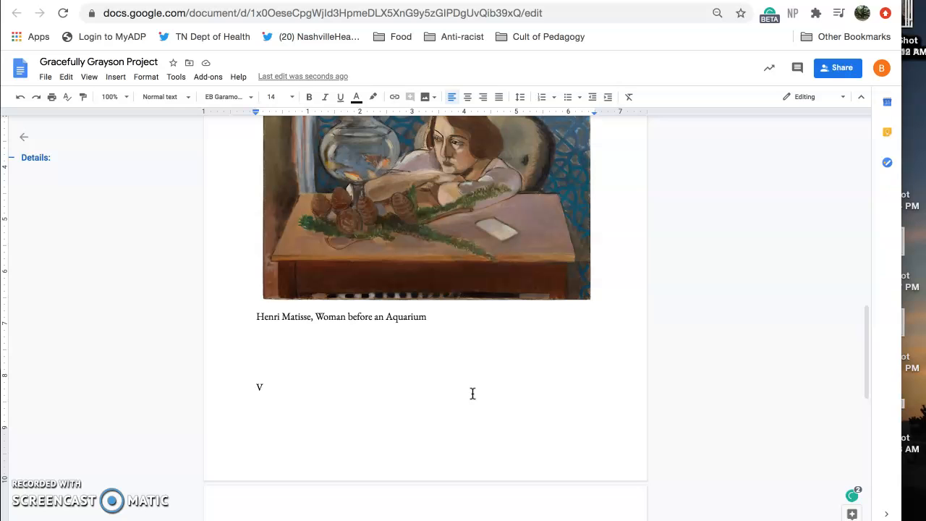
scroll(up, 3)
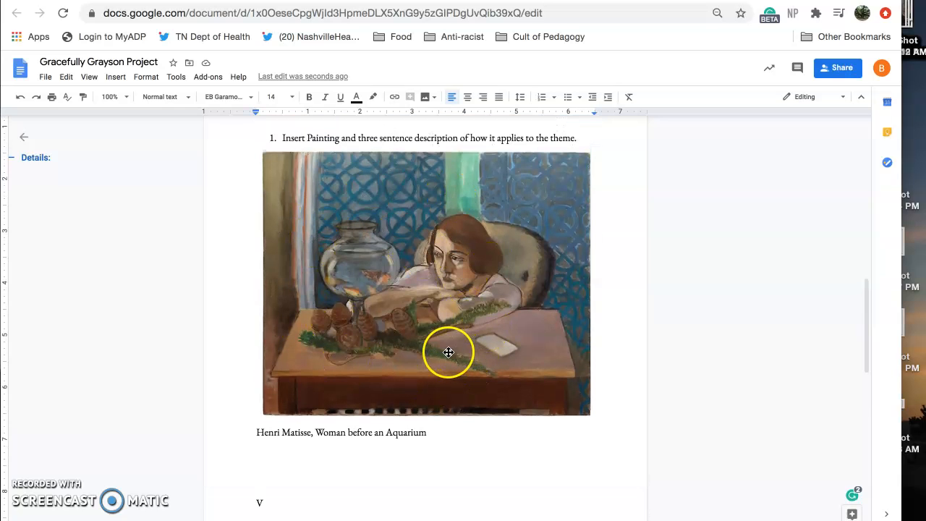
mouse_move(516, 442)
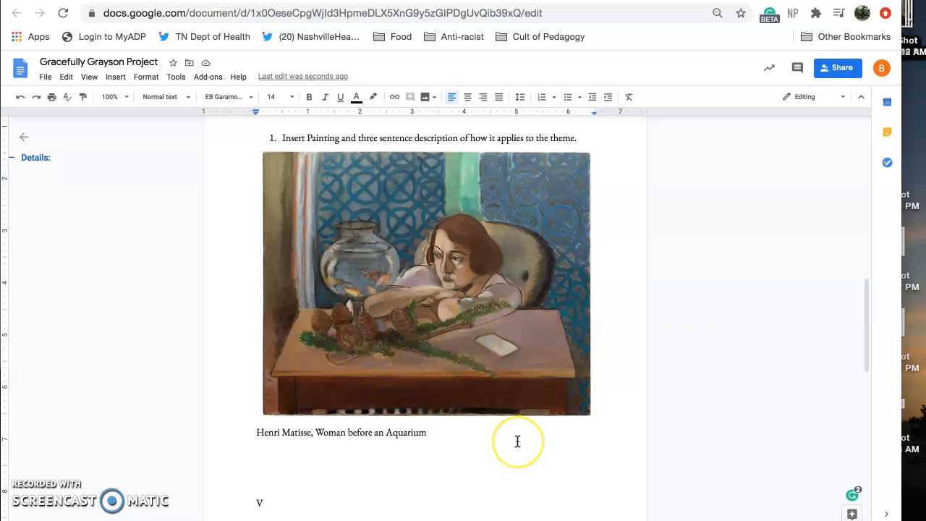
mouse_move(517, 441)
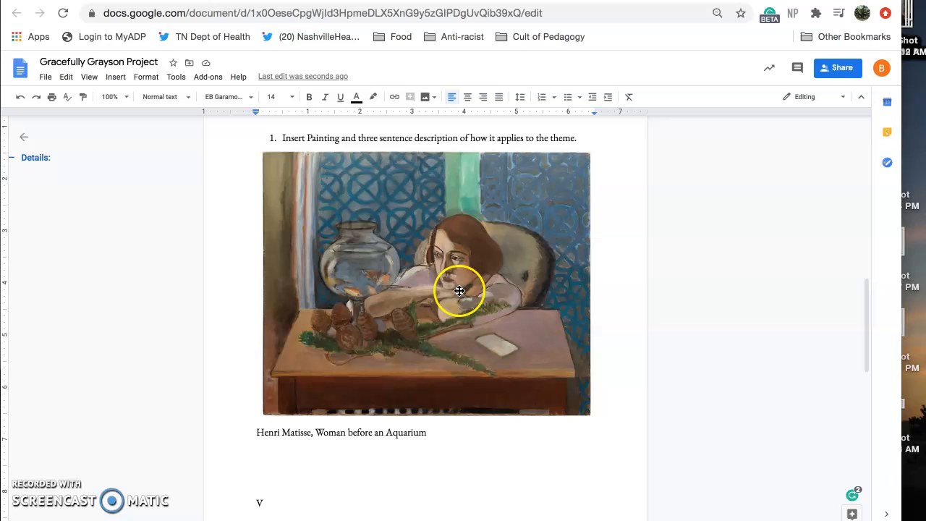
mouse_move(378, 269)
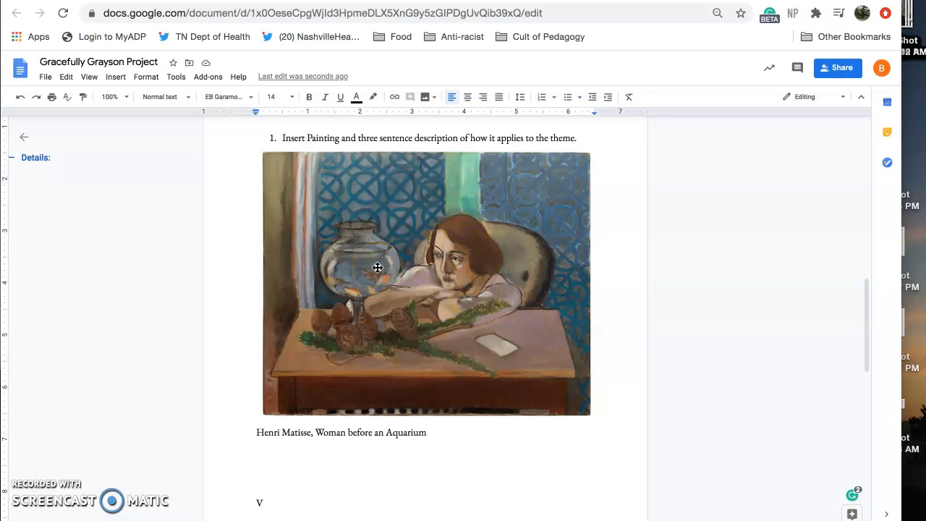
mouse_move(365, 260)
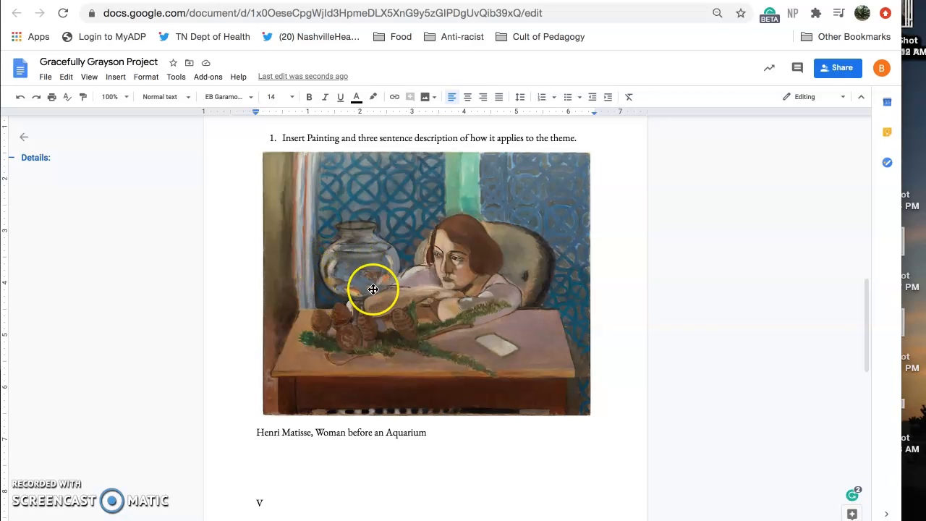
mouse_move(367, 283)
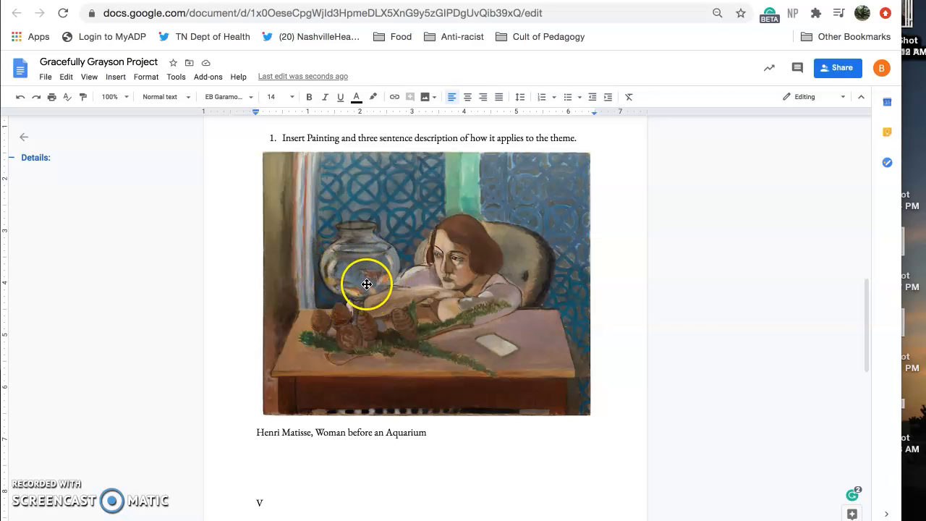
mouse_move(385, 263)
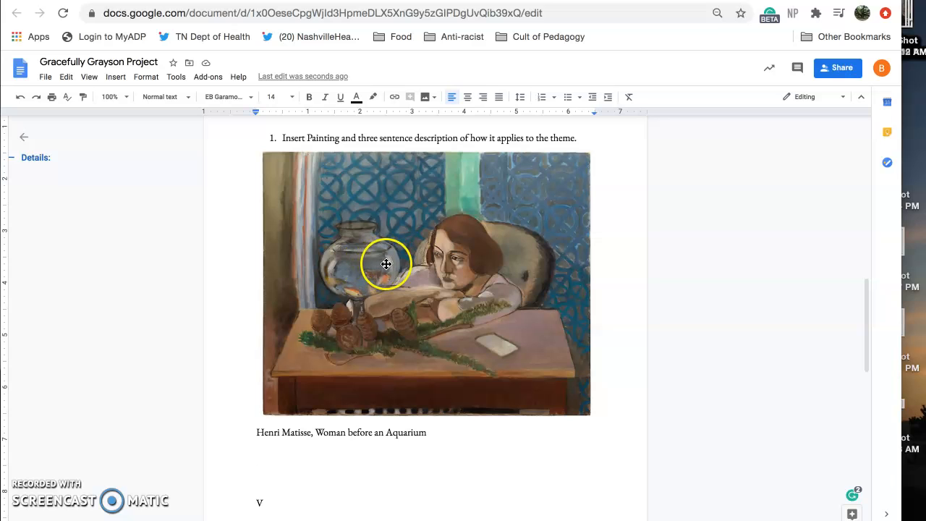
mouse_move(449, 230)
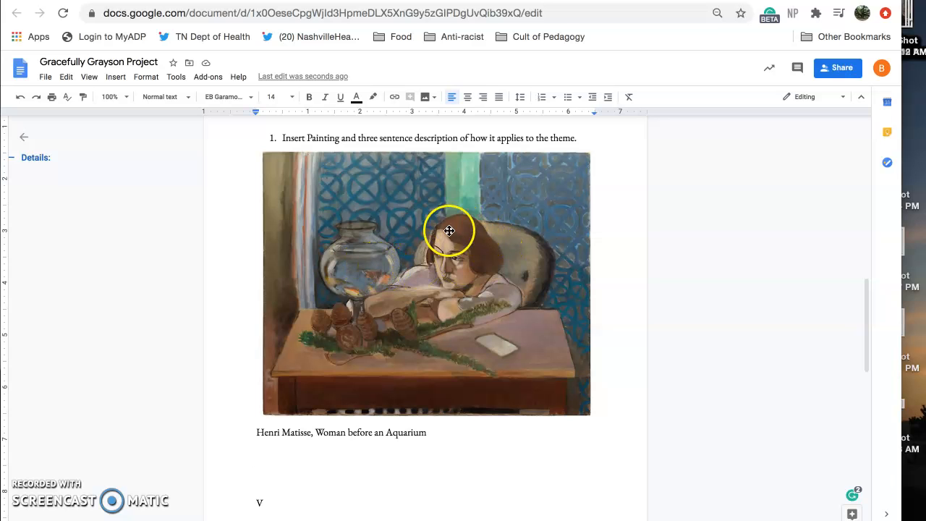
mouse_move(539, 360)
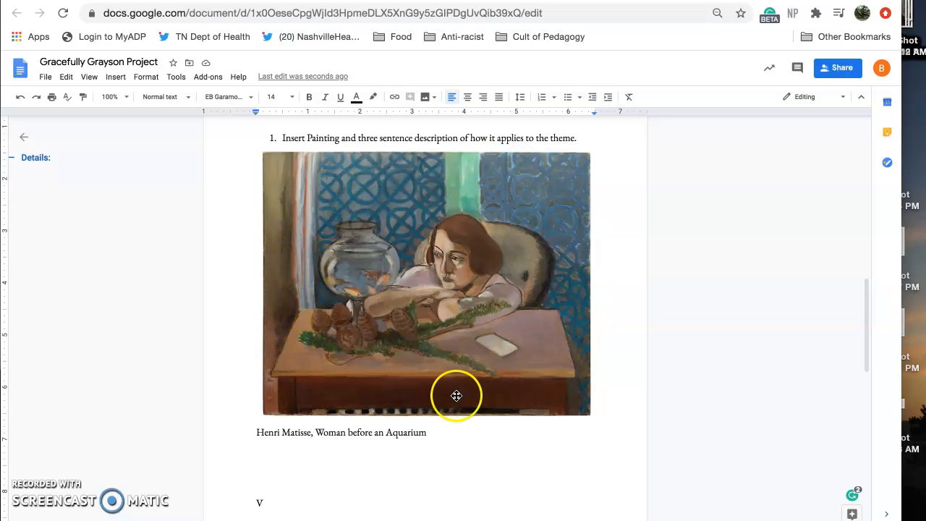
mouse_move(550, 213)
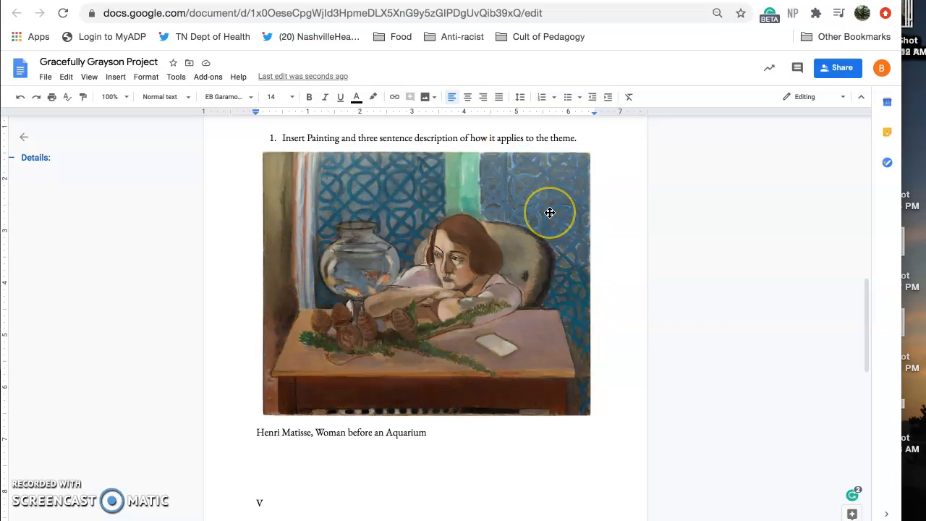
mouse_move(435, 261)
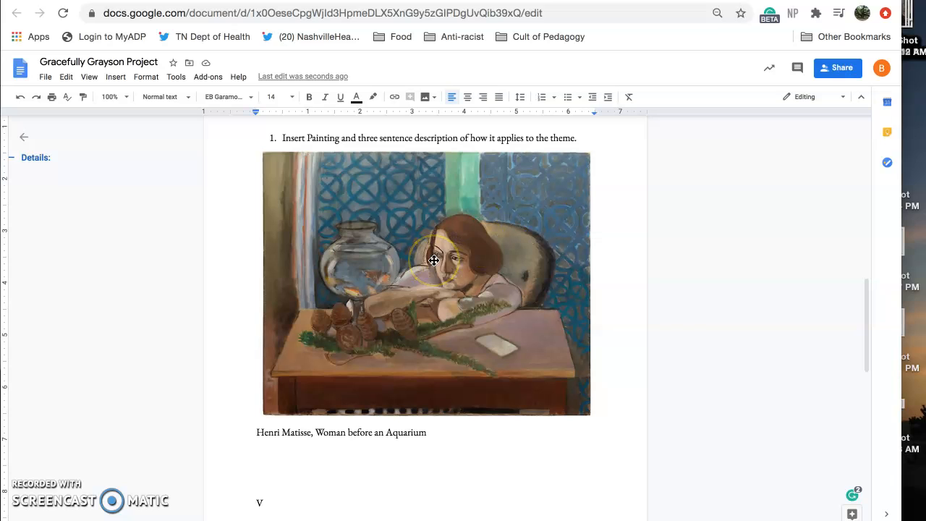
mouse_move(486, 354)
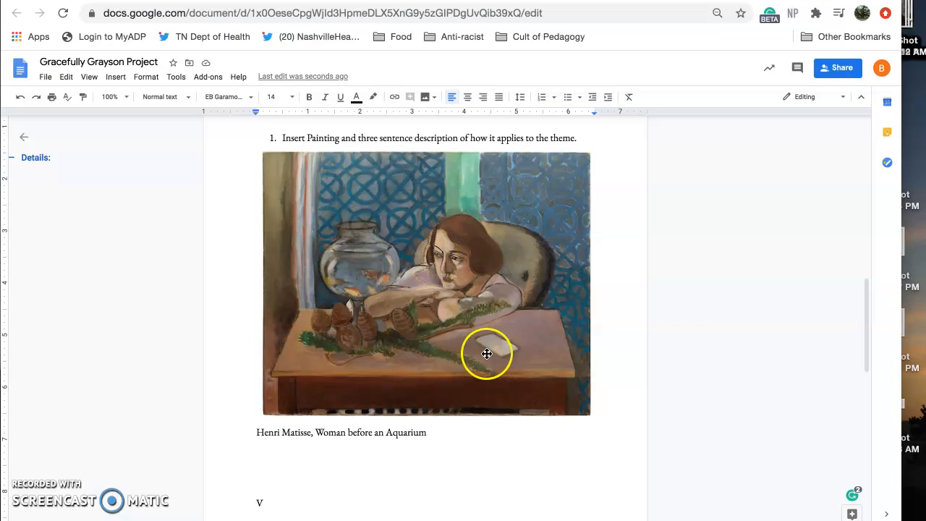
mouse_move(385, 288)
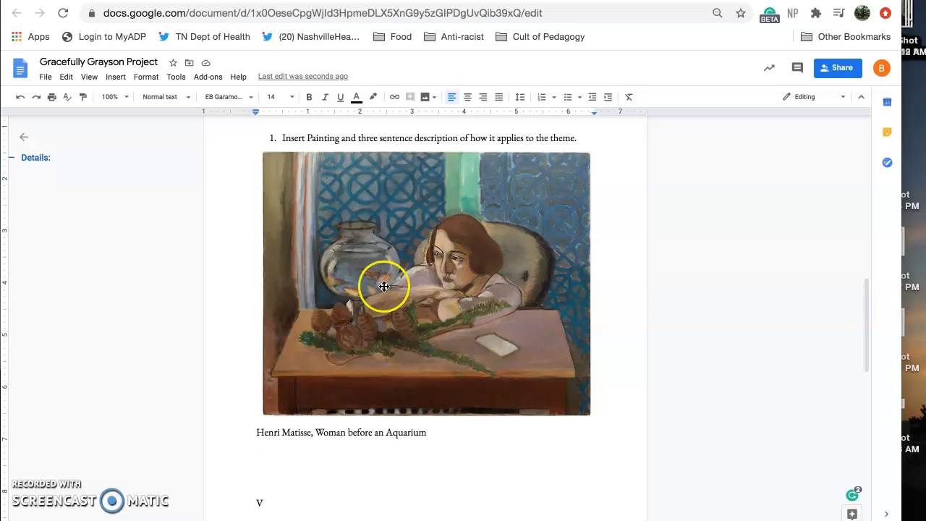
mouse_move(345, 257)
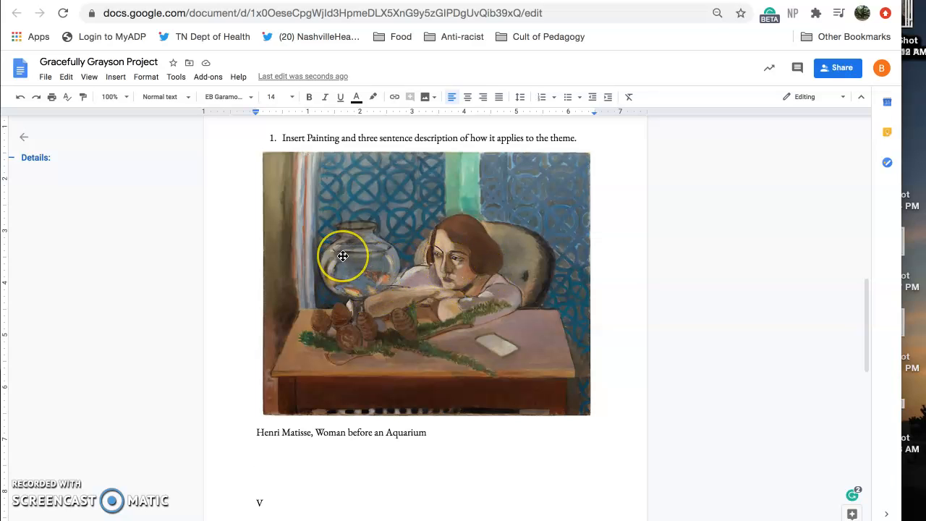
mouse_move(291, 443)
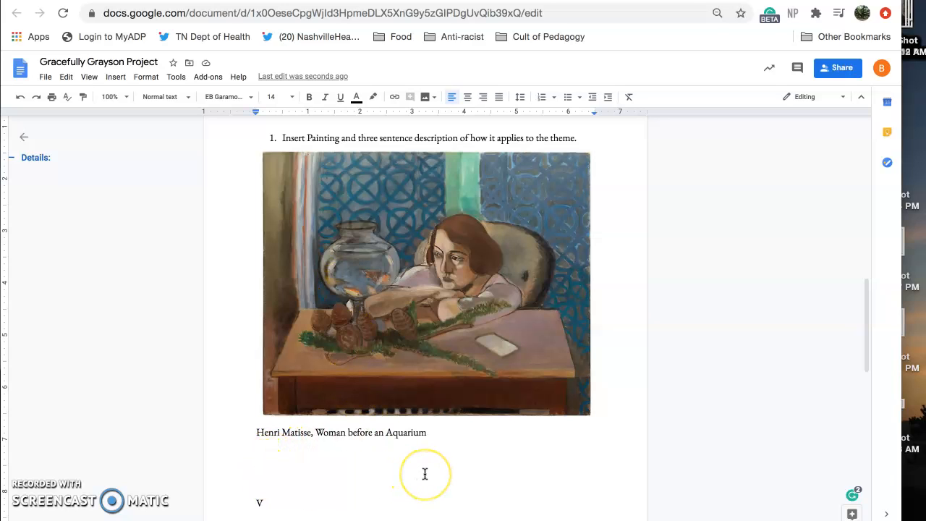
Write "Henri Matisse's painting explores the theme of self-discovery by" beneath the caption
text(He)
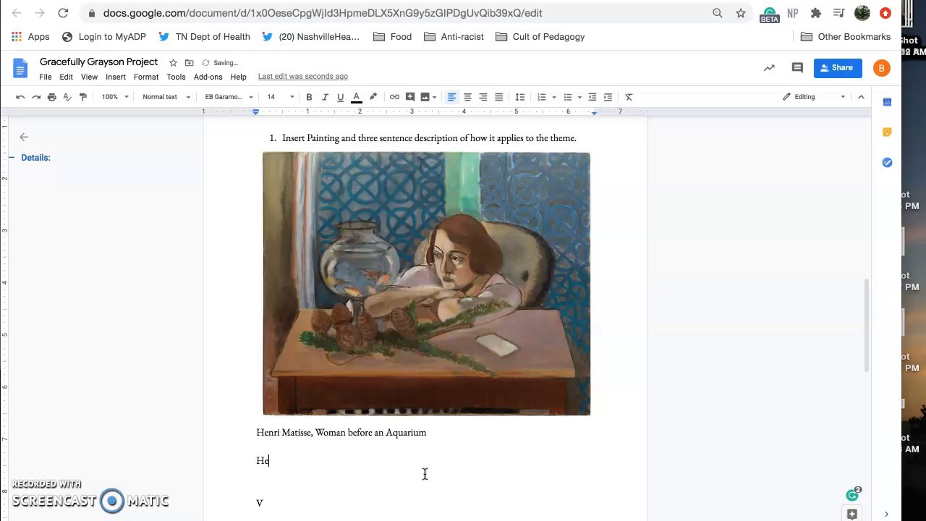
text(nri)
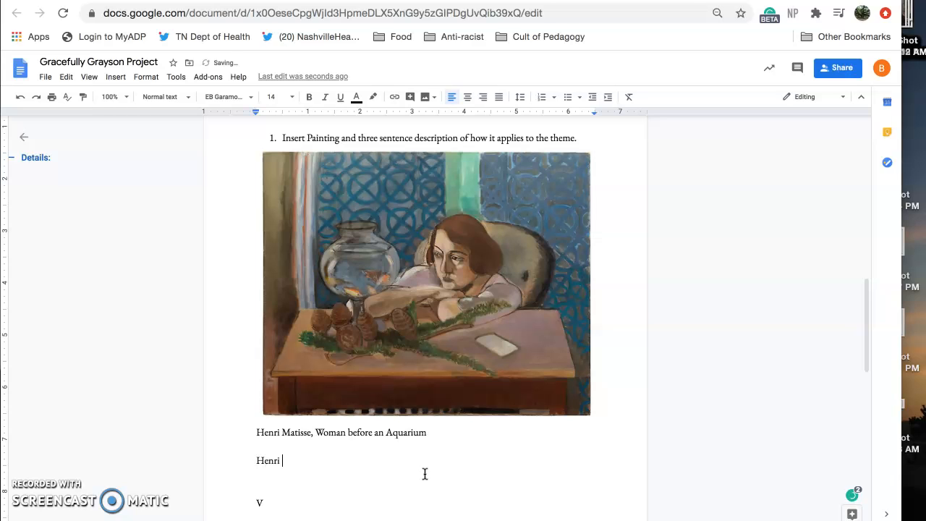
text(Matisse')
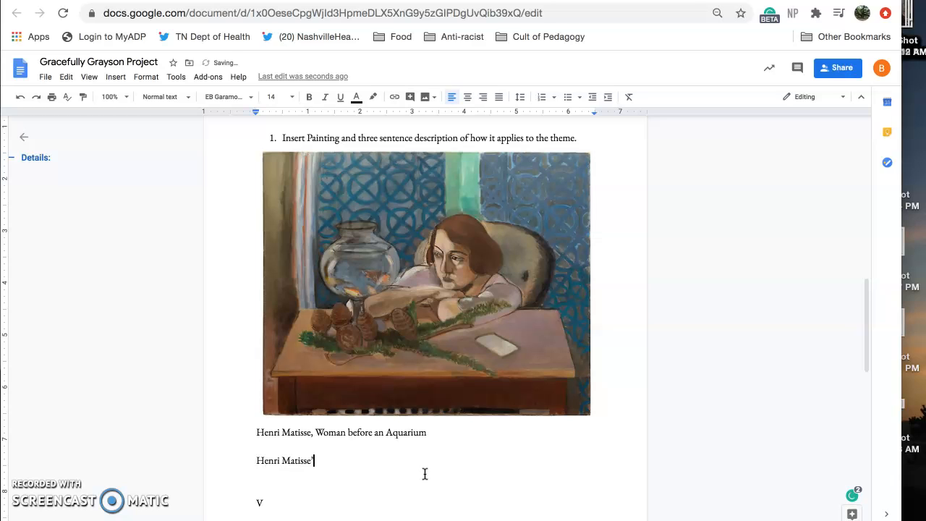
text('s painting explores the theme)
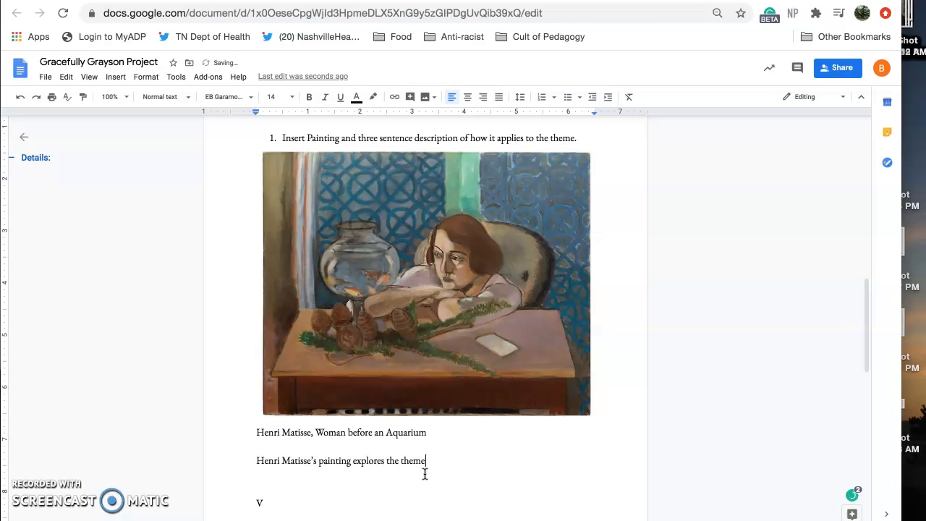
text(of sel)
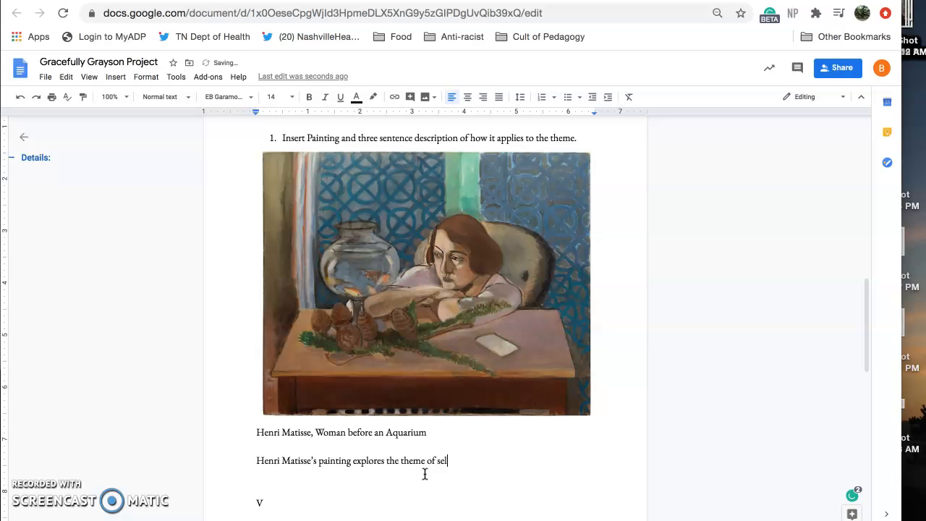
text(f-discovery b)
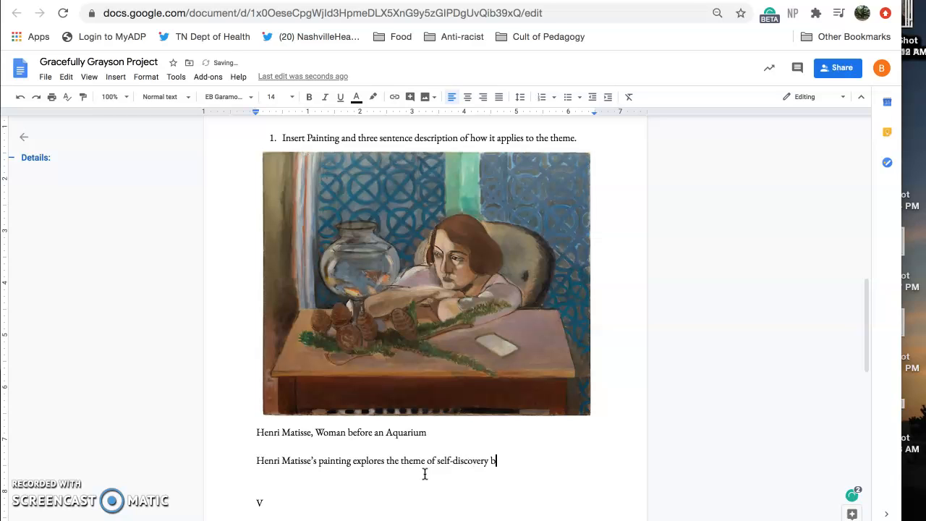
text(y)
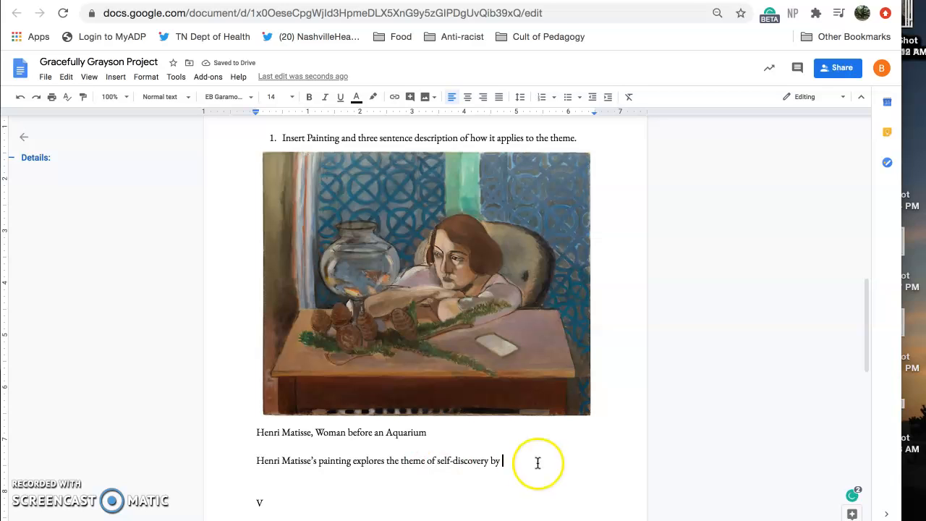
click(258, 460)
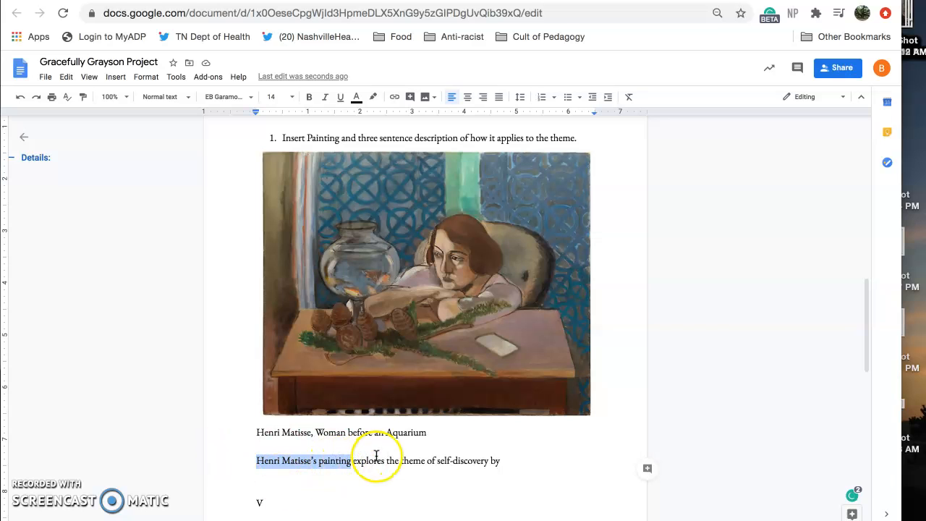
mouse_move(460, 474)
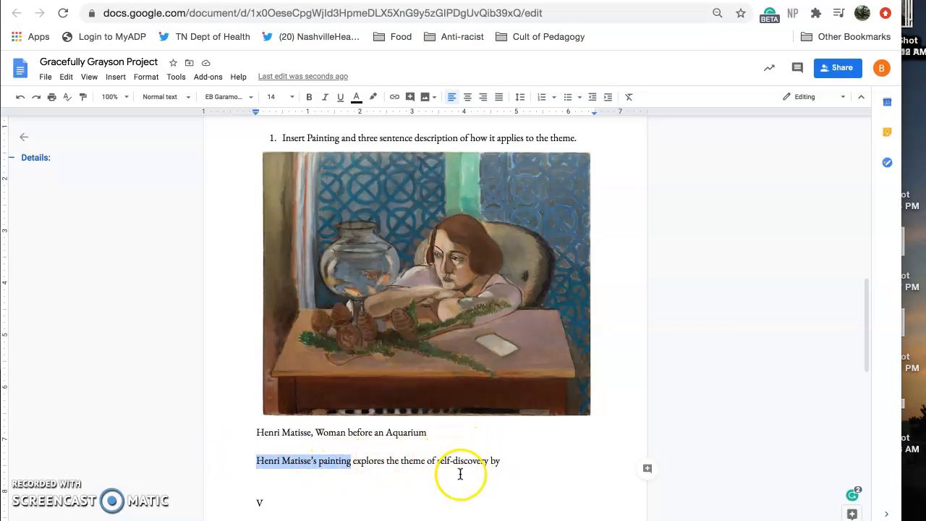